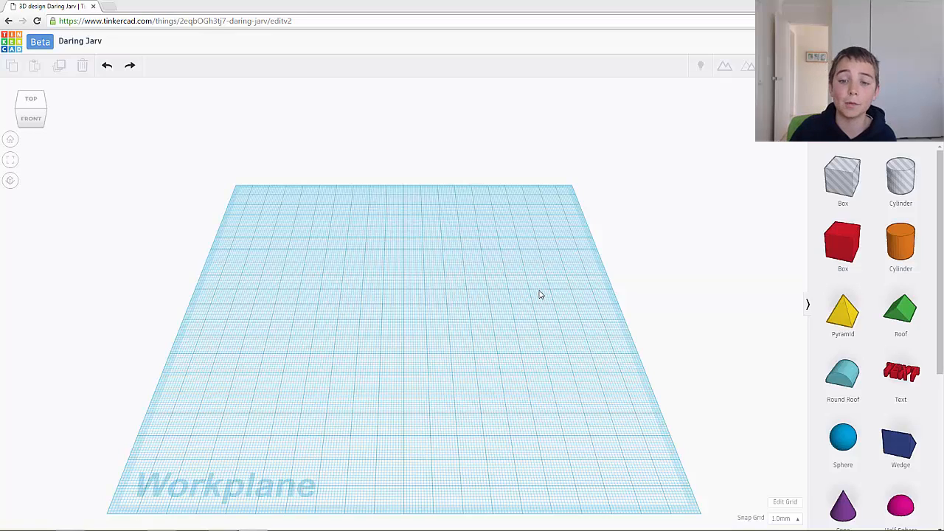
{"action": "mouse_move", "coordinate": [746, 257]}
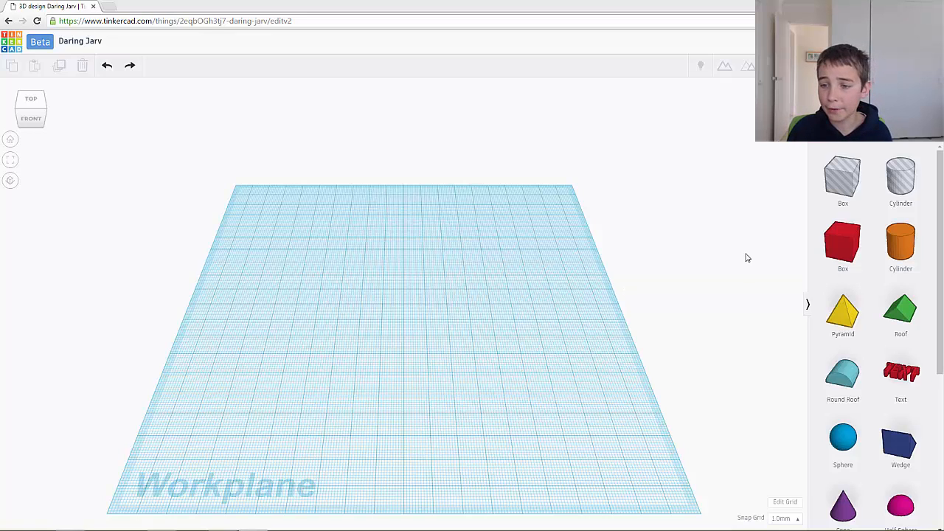
{"action": "mouse_move", "coordinate": [832, 269]}
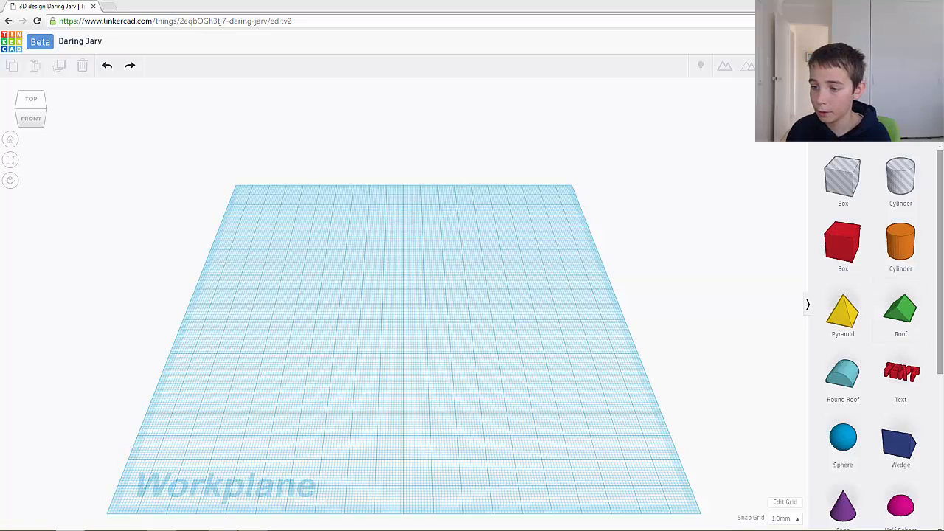
Add a magenta Half Sphere to the workplane and stretch it long and thin with its corner handles.
{"action": "scroll", "scroll_direction": "down", "scroll_amount": 3}
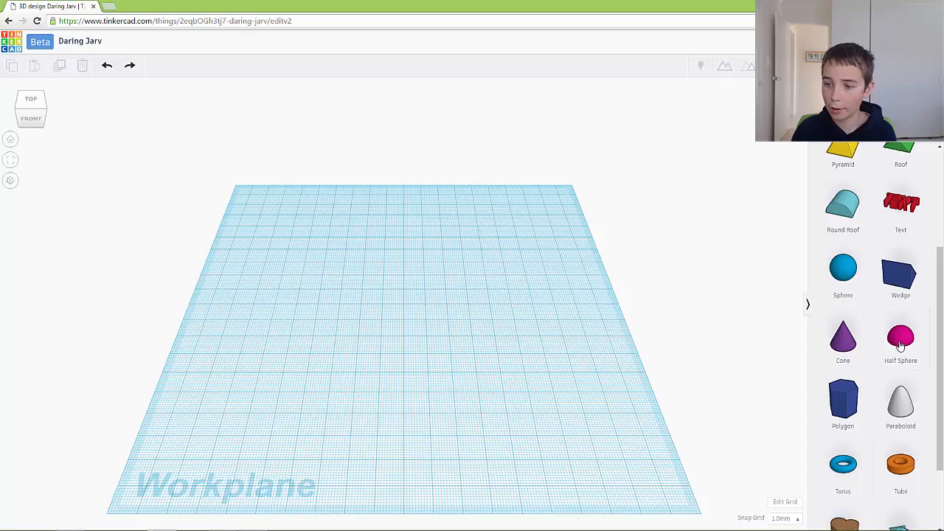
{"action": "left_click", "coordinate": [899, 337]}
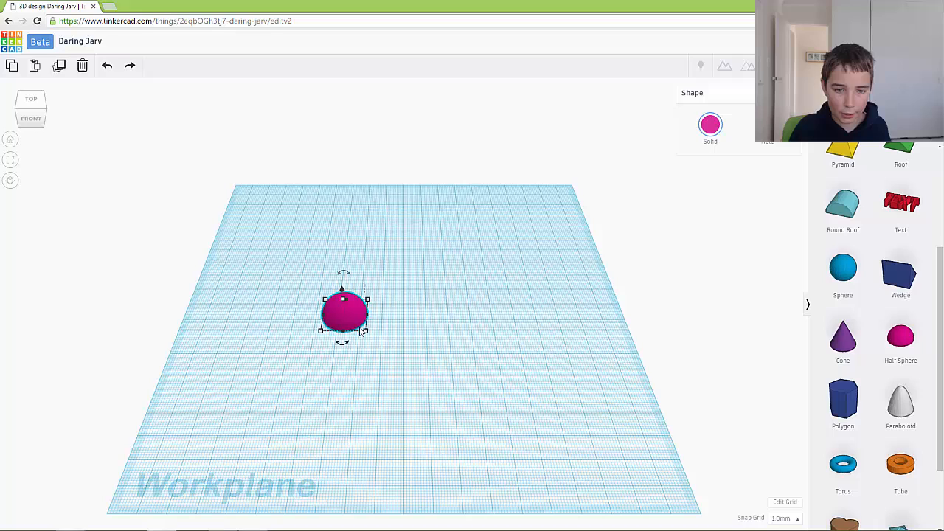
{"action": "left_click_drag", "start_coordinate": [342, 331], "coordinate": [366, 380]}
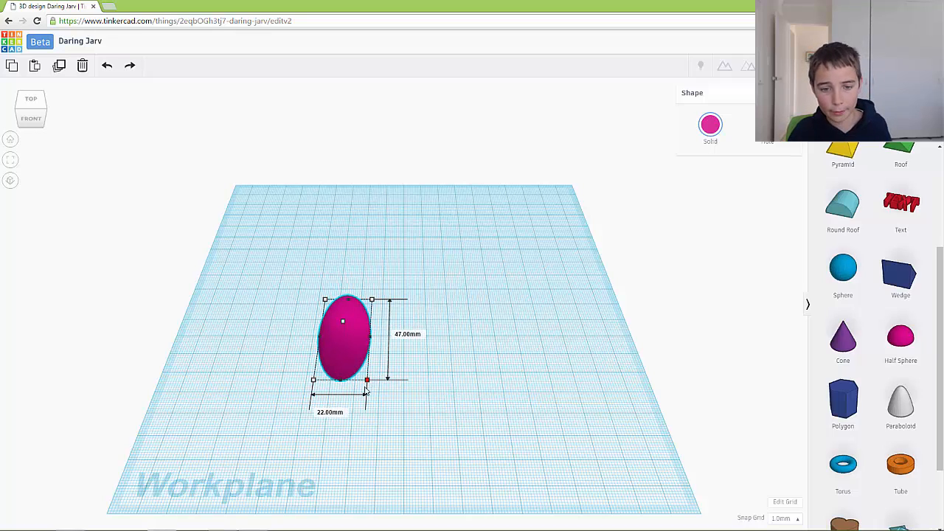
{"action": "left_click_drag", "start_coordinate": [368, 379], "coordinate": [336, 416]}
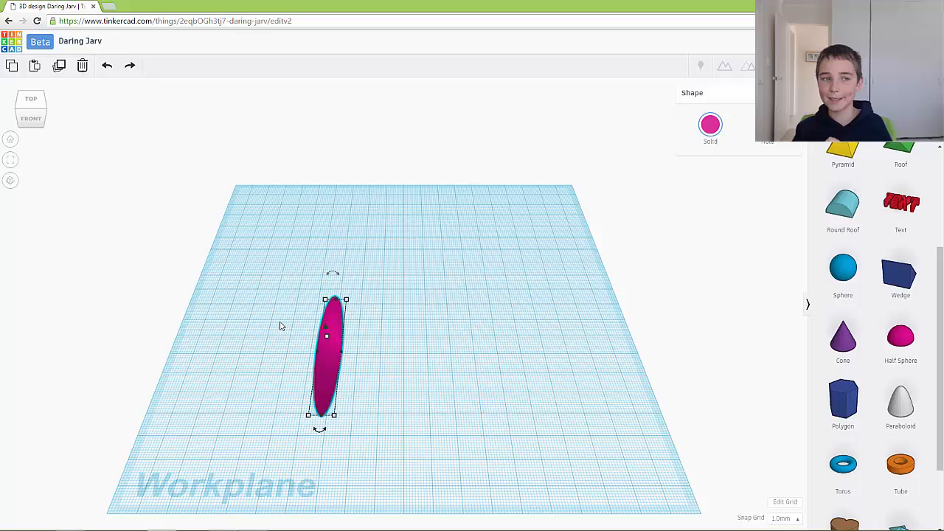
{"action": "mouse_move", "coordinate": [136, 281]}
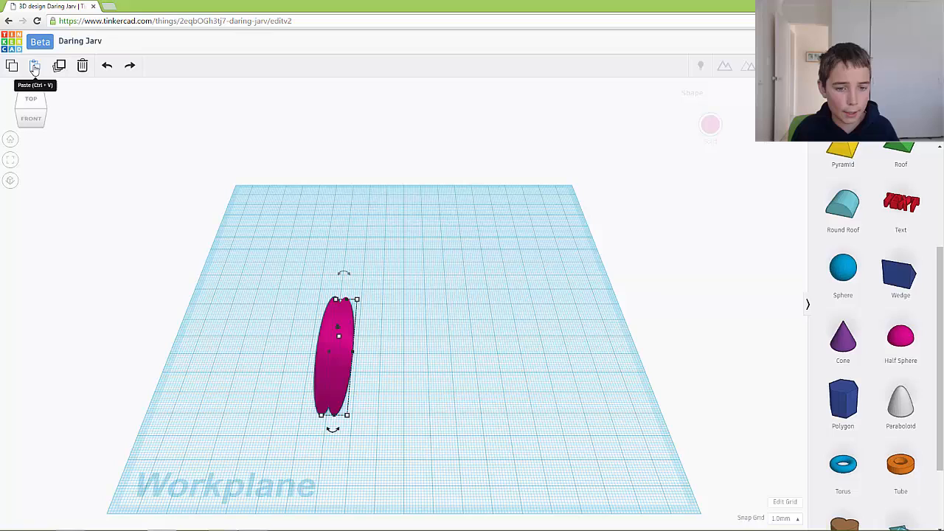
Paste a copy of the stretched half sphere onto the workplane.
{"action": "left_click", "coordinate": [337, 358]}
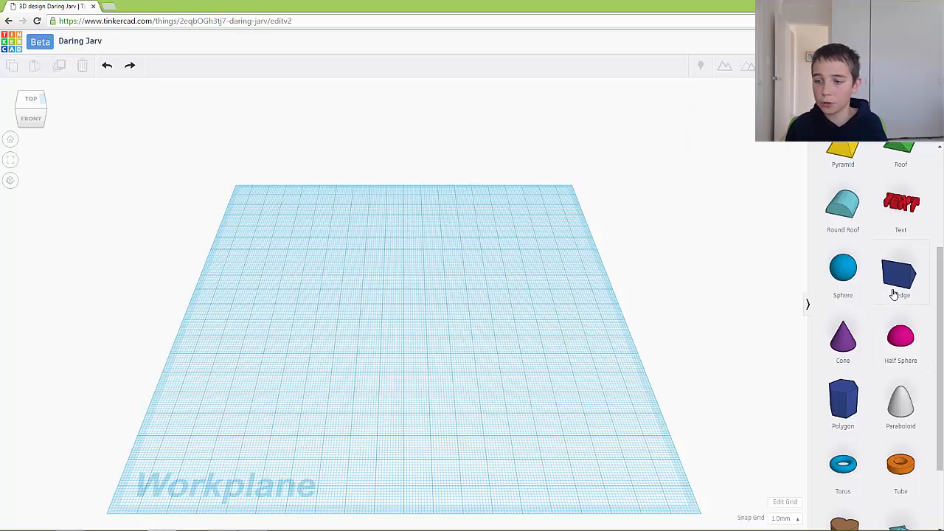
Add a blue Box, duplicate it, and shift the copy behind and right of the first.
{"action": "left_click", "coordinate": [899, 273]}
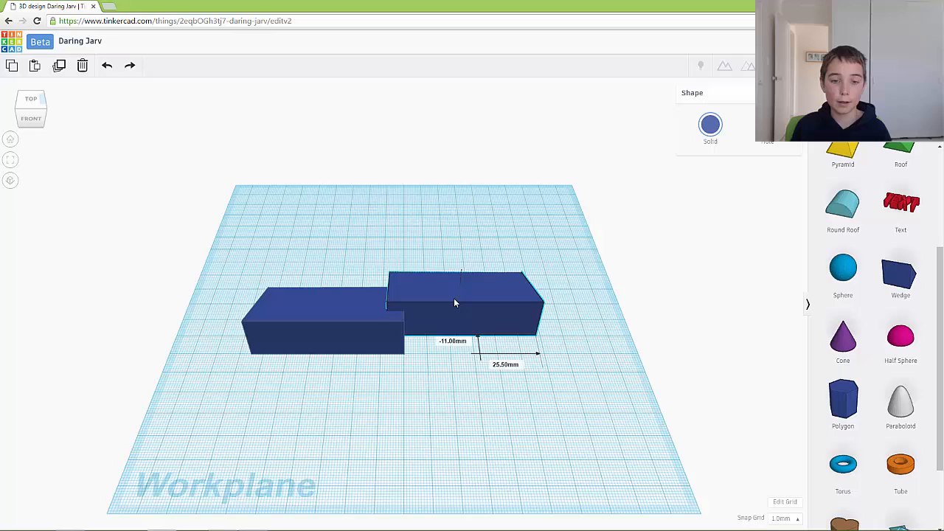
{"action": "left_click_drag", "start_coordinate": [454, 302], "coordinate": [454, 283]}
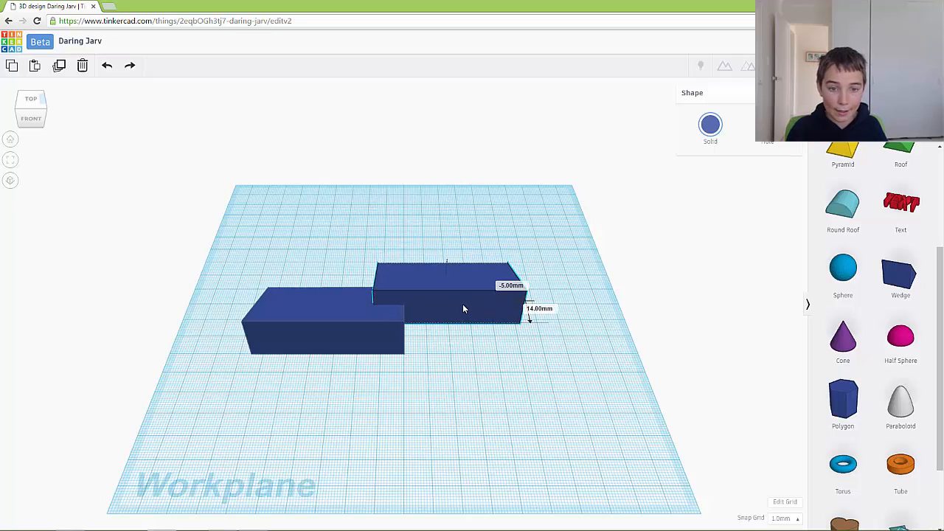
{"action": "left_click", "coordinate": [450, 287]}
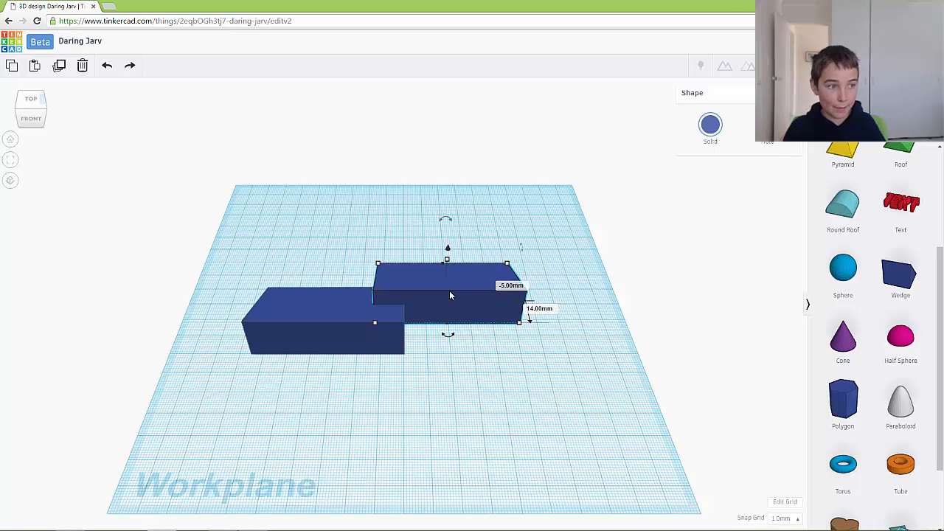